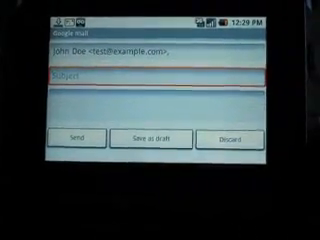
{"action": "type", "text": "Test"}
{"action": "left_click", "coordinate": [156, 108]}
{"action": "type", "text": "The quick brown"}
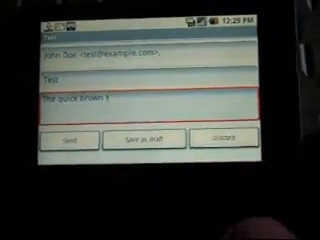
{"action": "type", "text": "ox ju"}
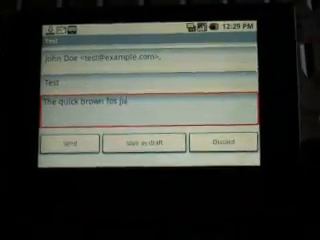